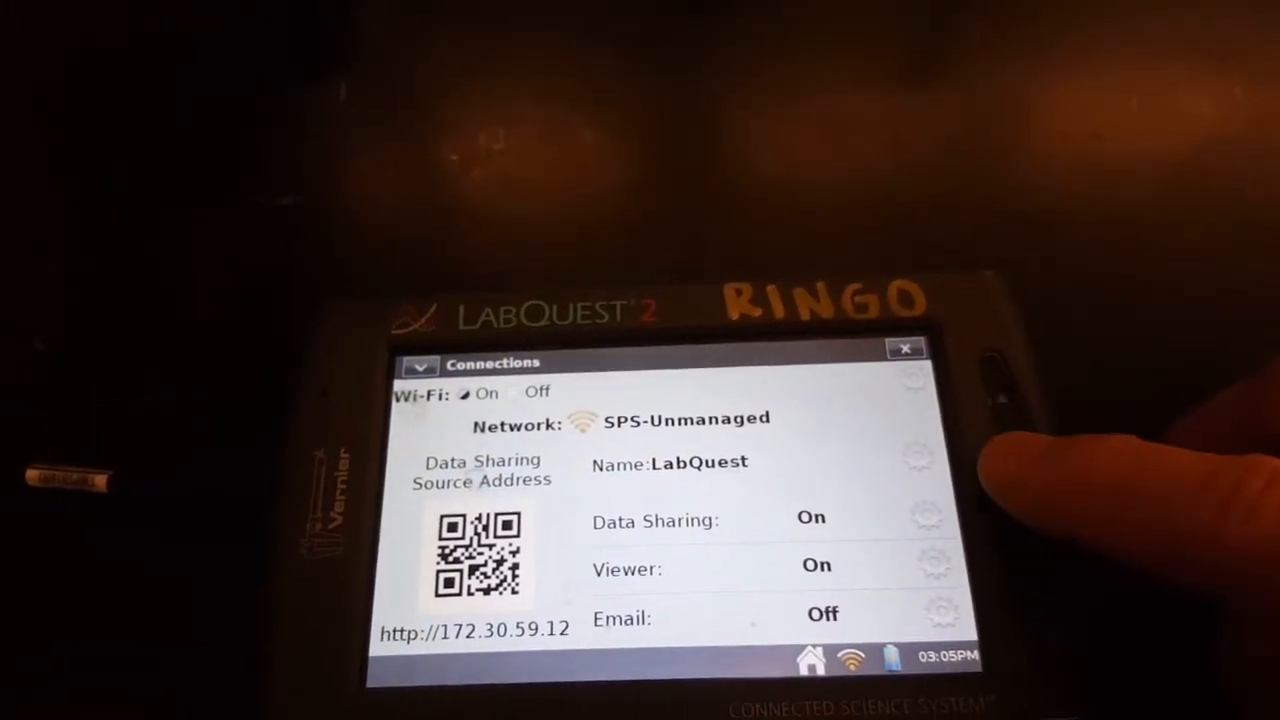
# Step: Leave the Connections screen with data sharing on and return to the meter screen
pyautogui.click(904, 348)
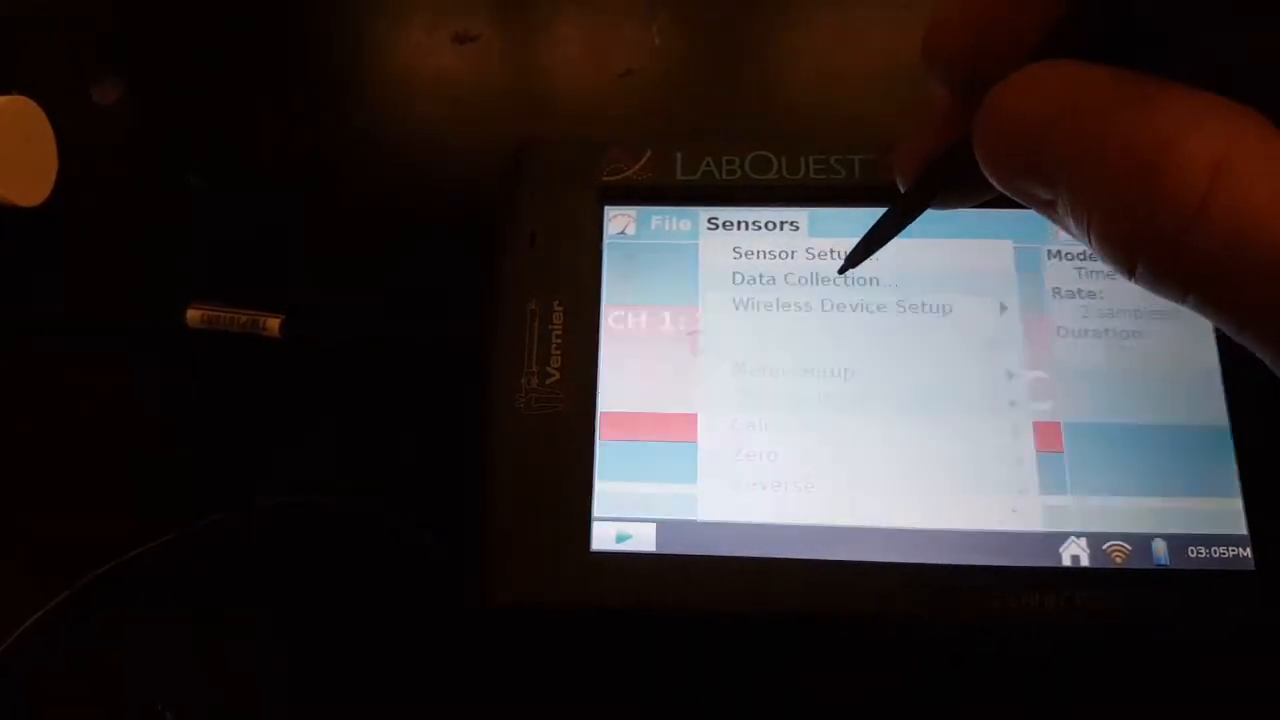
# Step: Set Data Collection to a 10 min duration at 10 samples/min
pyautogui.click(810, 280)
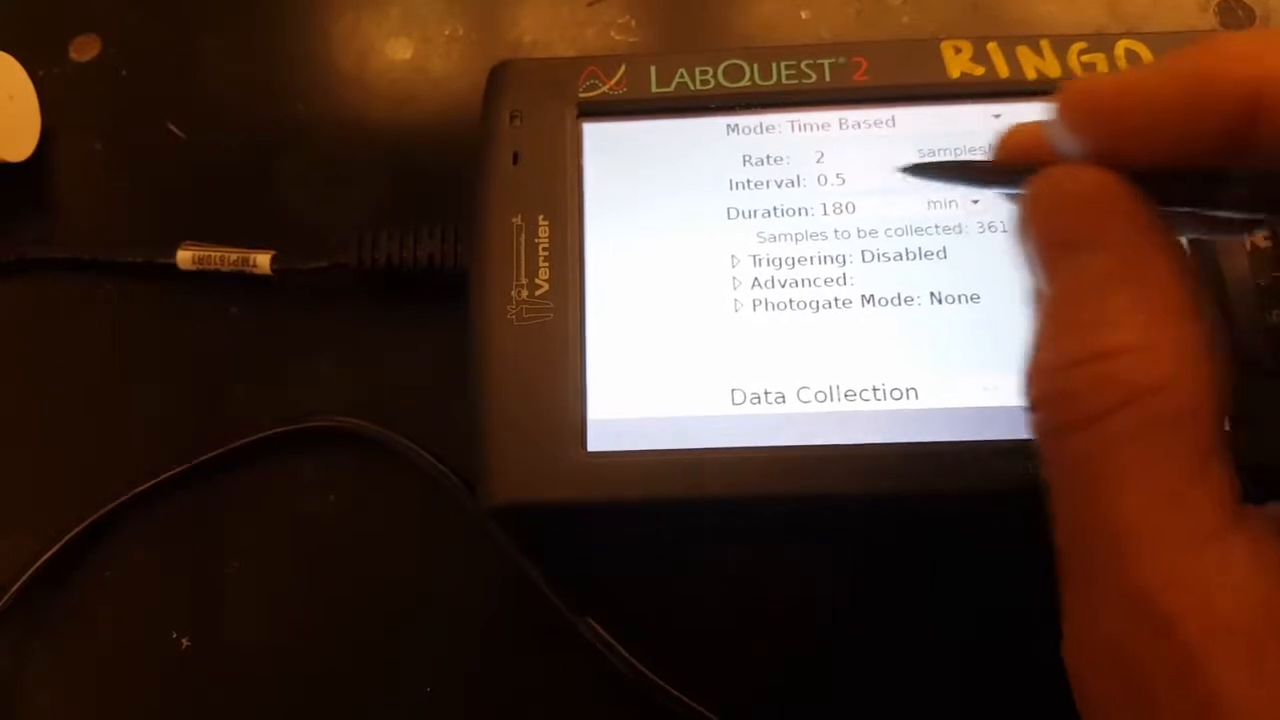
pyautogui.click(830, 210)
pyautogui.write('10')
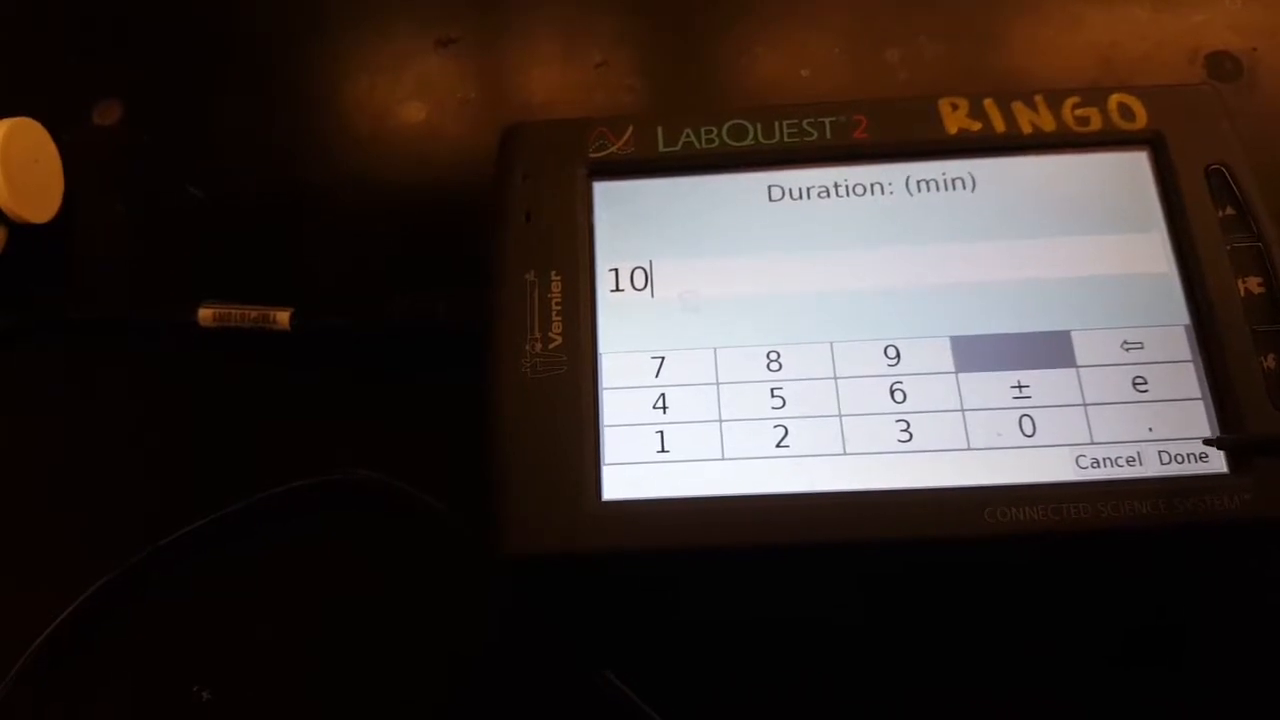
pyautogui.click(1190, 456)
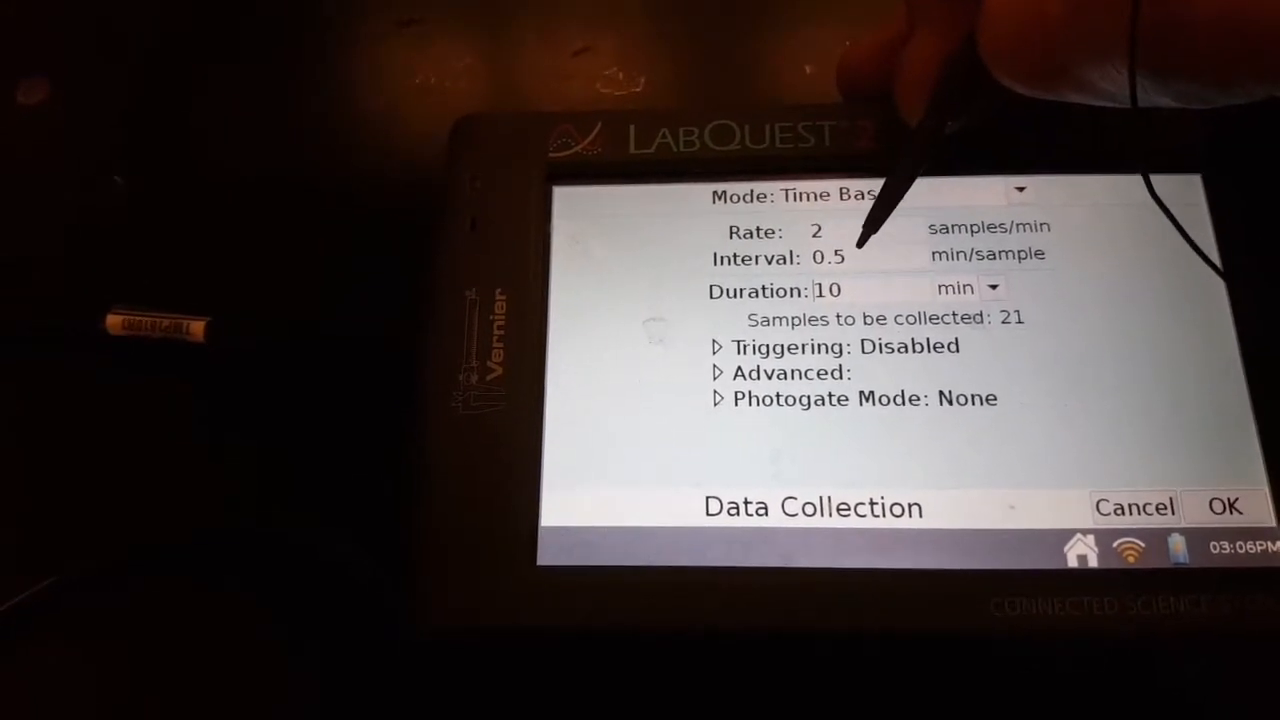
pyautogui.click(828, 256)
pyautogui.write('.1')
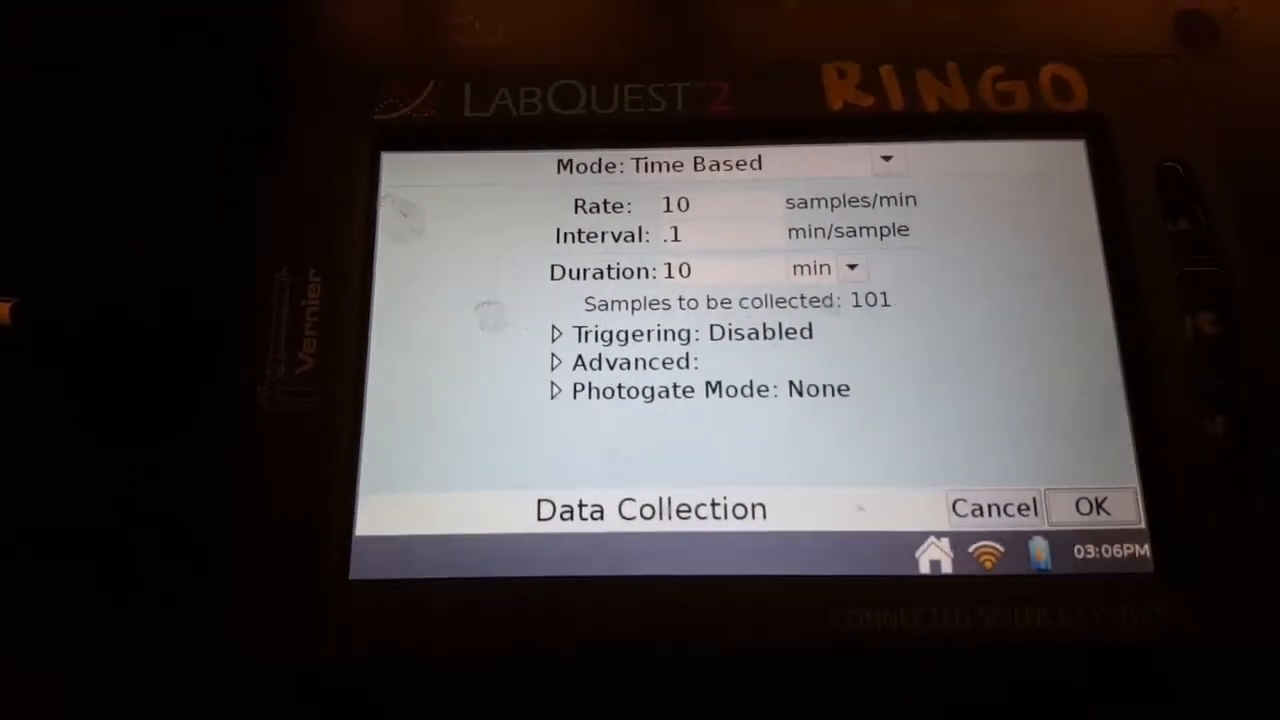
pyautogui.click(1092, 508)
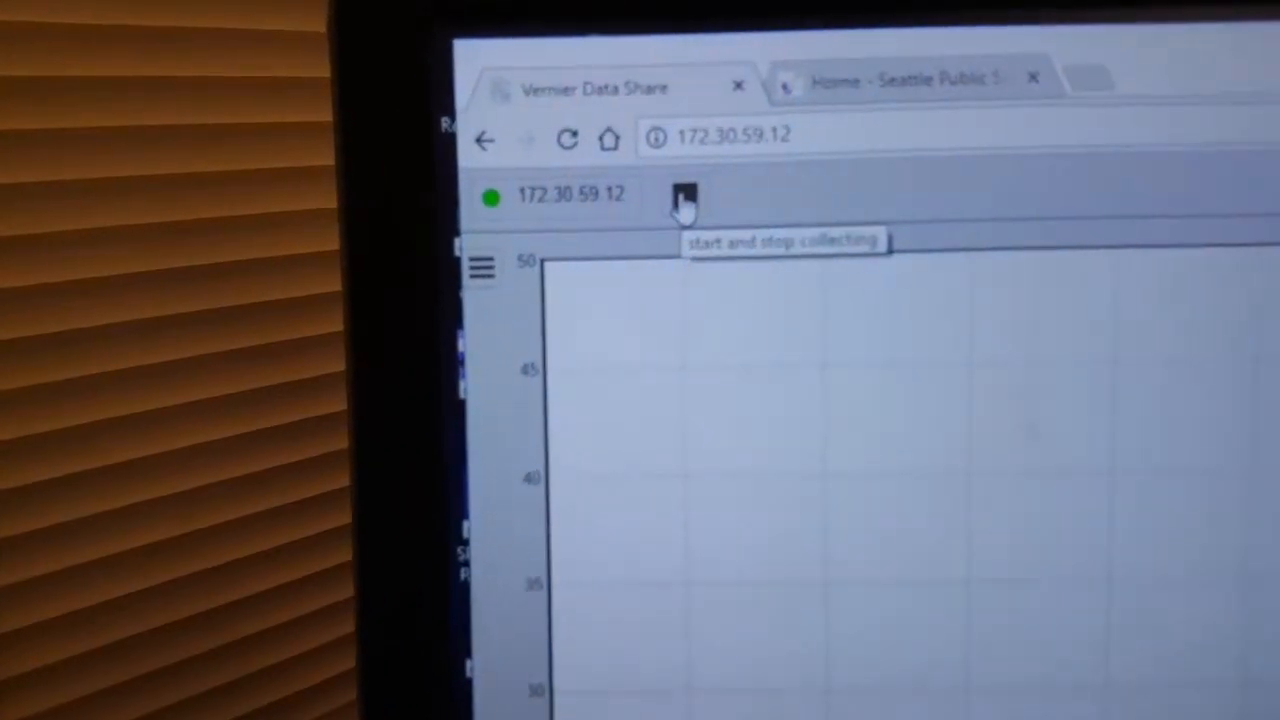
# Step: Start collecting temperature data from the Data Share browser page
pyautogui.click(684, 196)
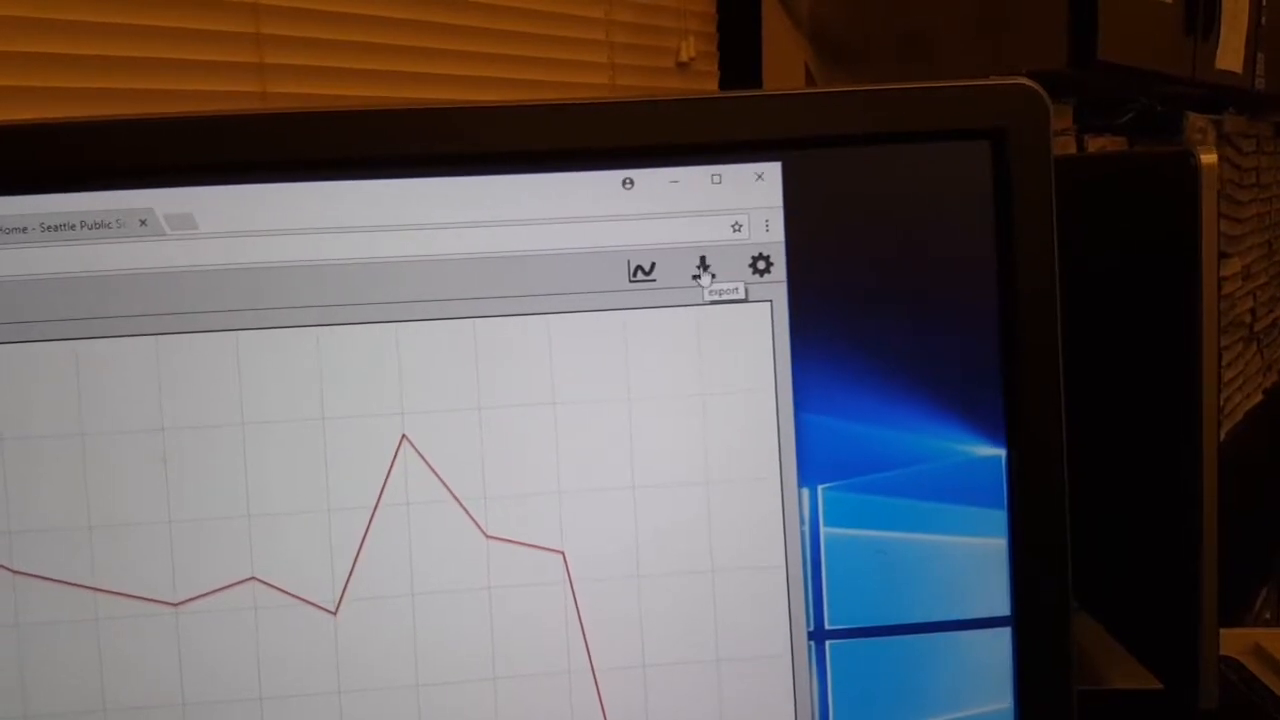
# Step: Bring up the Export choices for the plotted temperature run
pyautogui.click(700, 268)
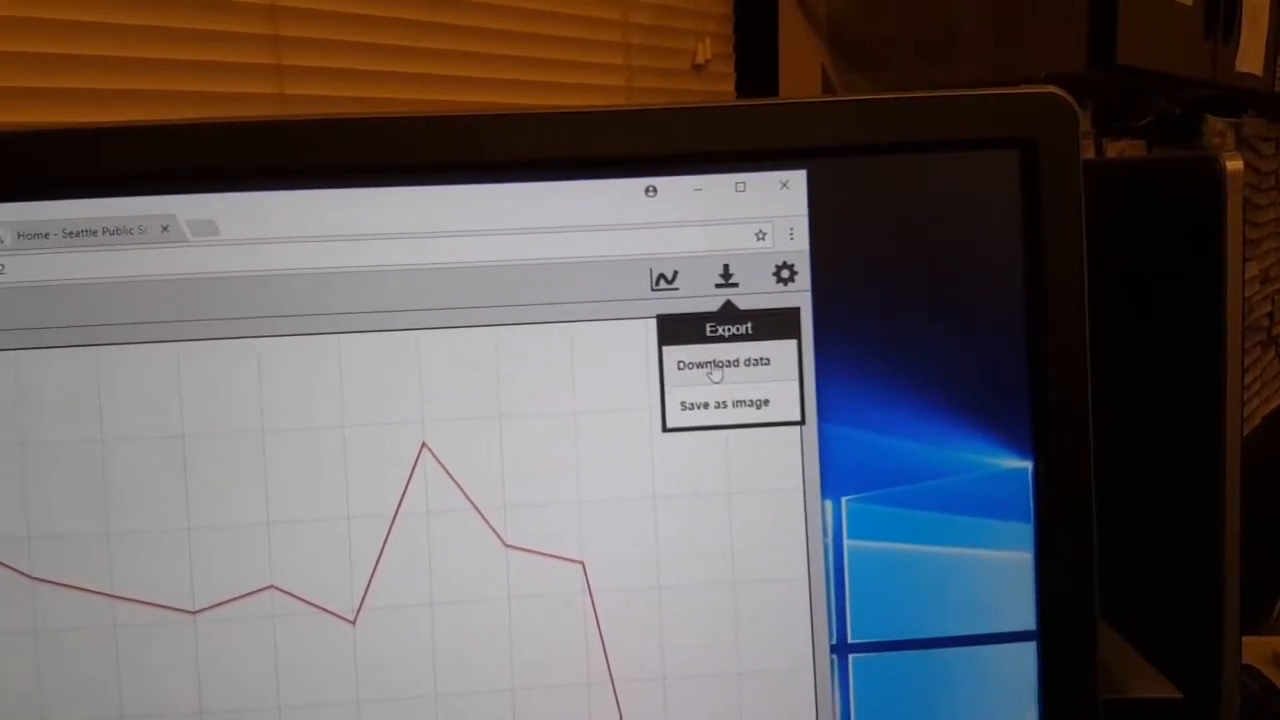
# Step: Download the temperature run as a CSV file and have it open in Excel
pyautogui.click(724, 362)
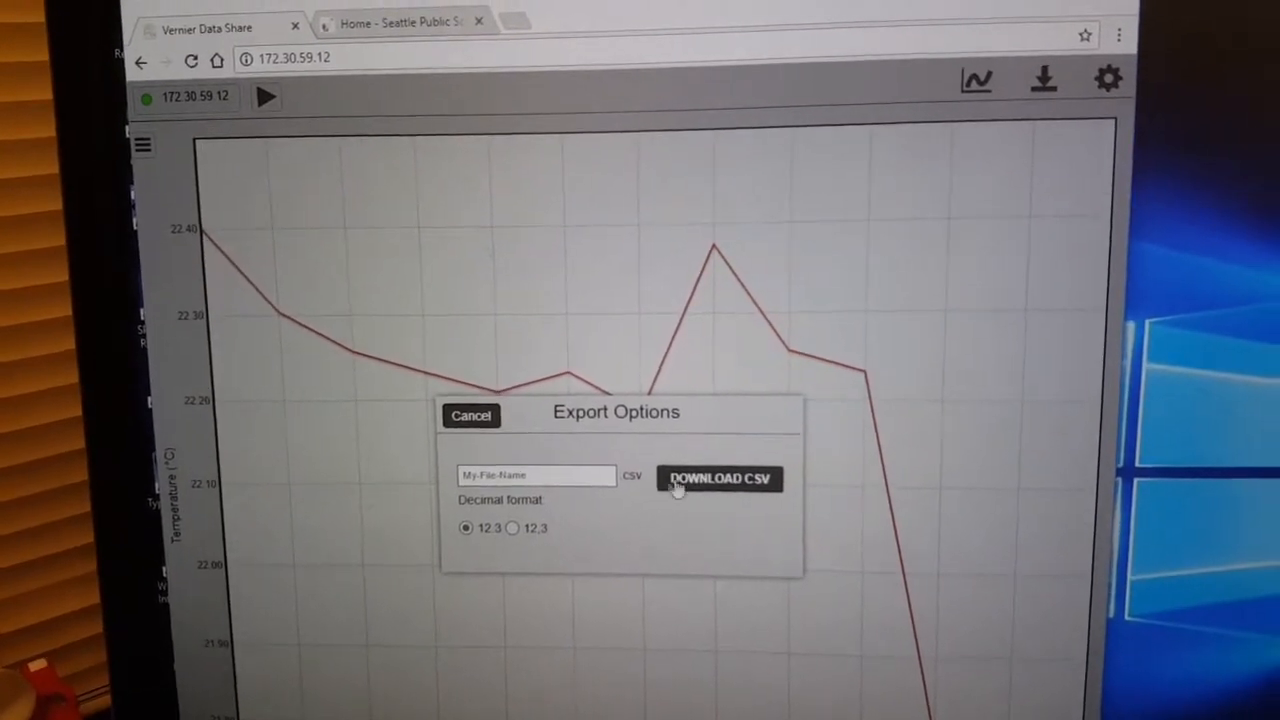
pyautogui.click(720, 478)
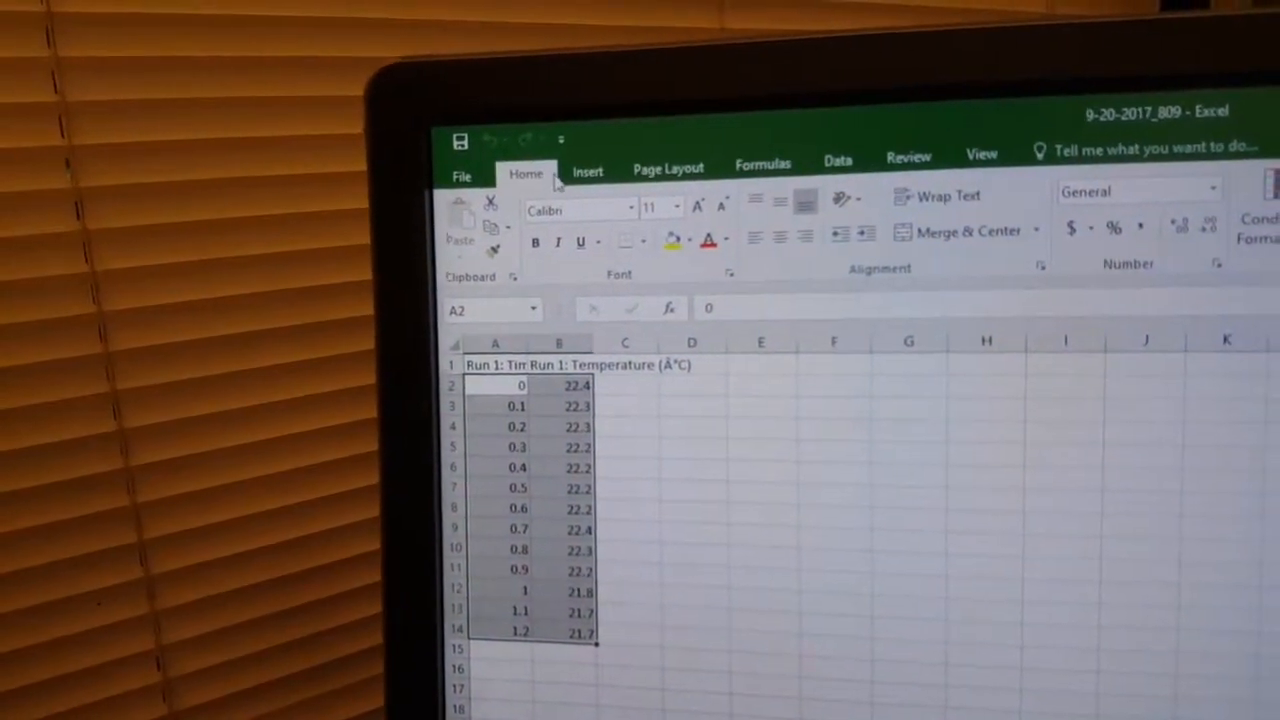
pyautogui.click(588, 172)
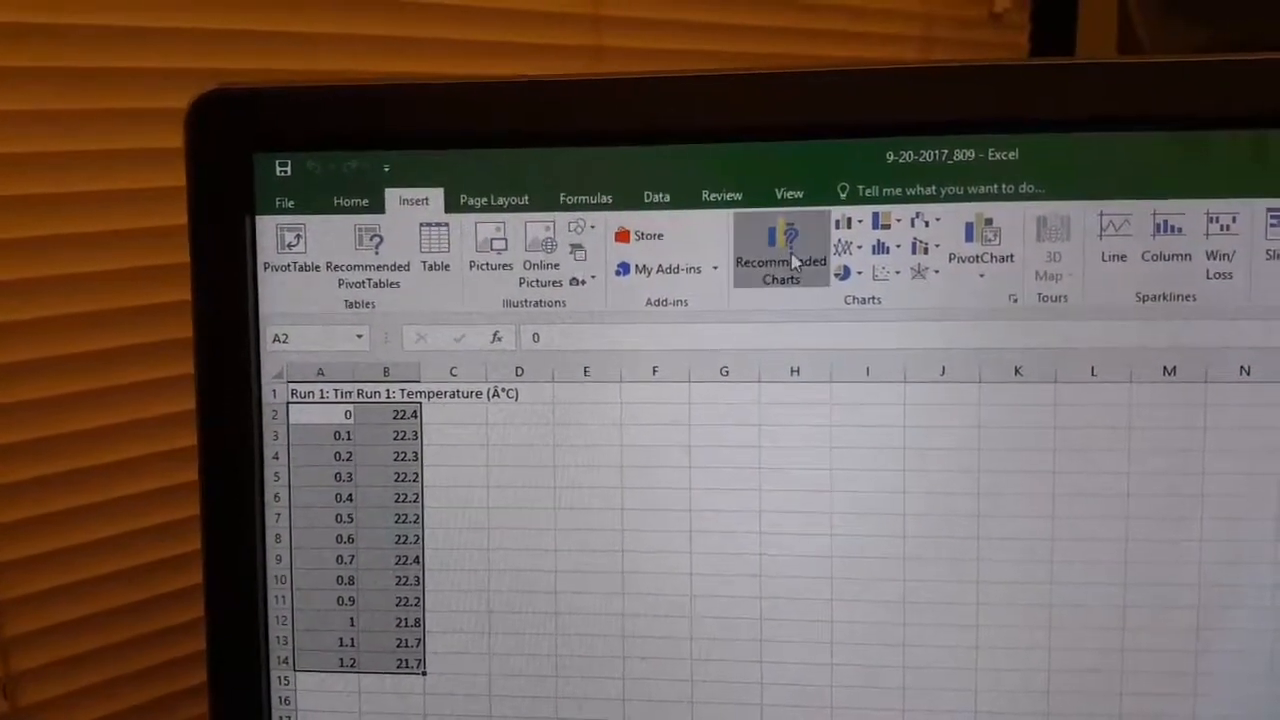
# Step: Insert a recommended Scatter chart of temperature versus time
pyautogui.click(780, 250)
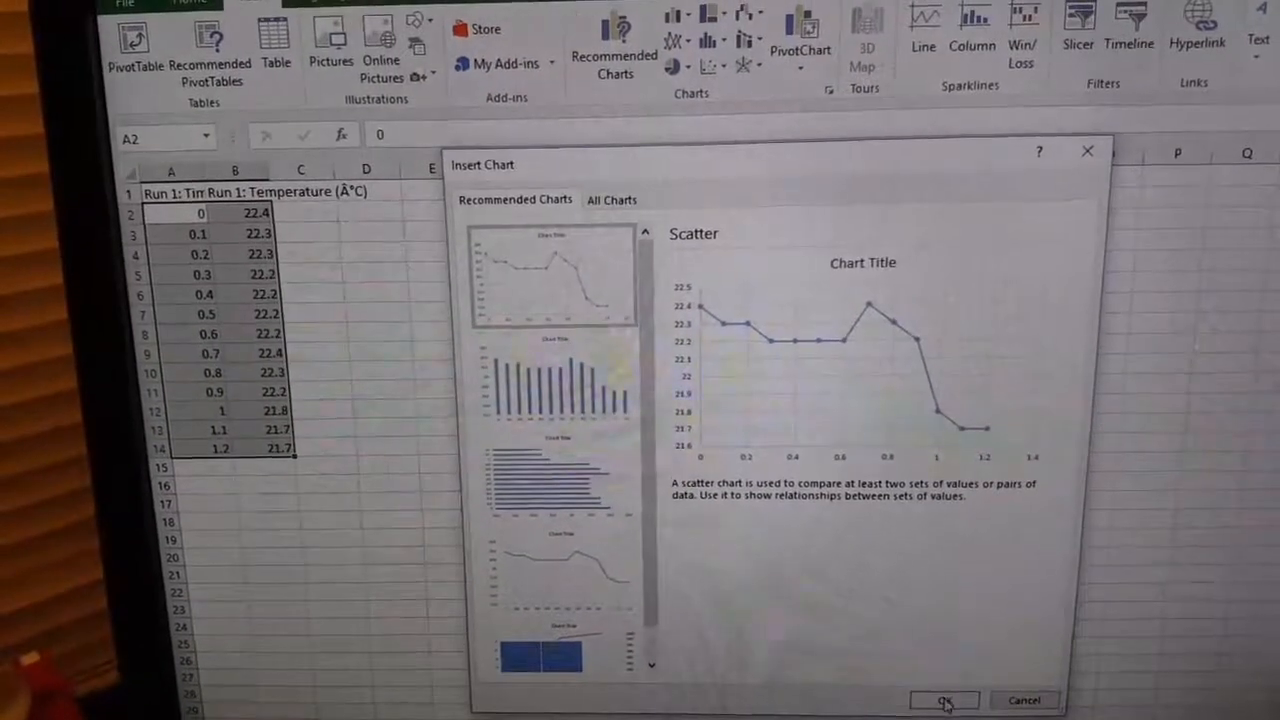
pyautogui.click(942, 700)
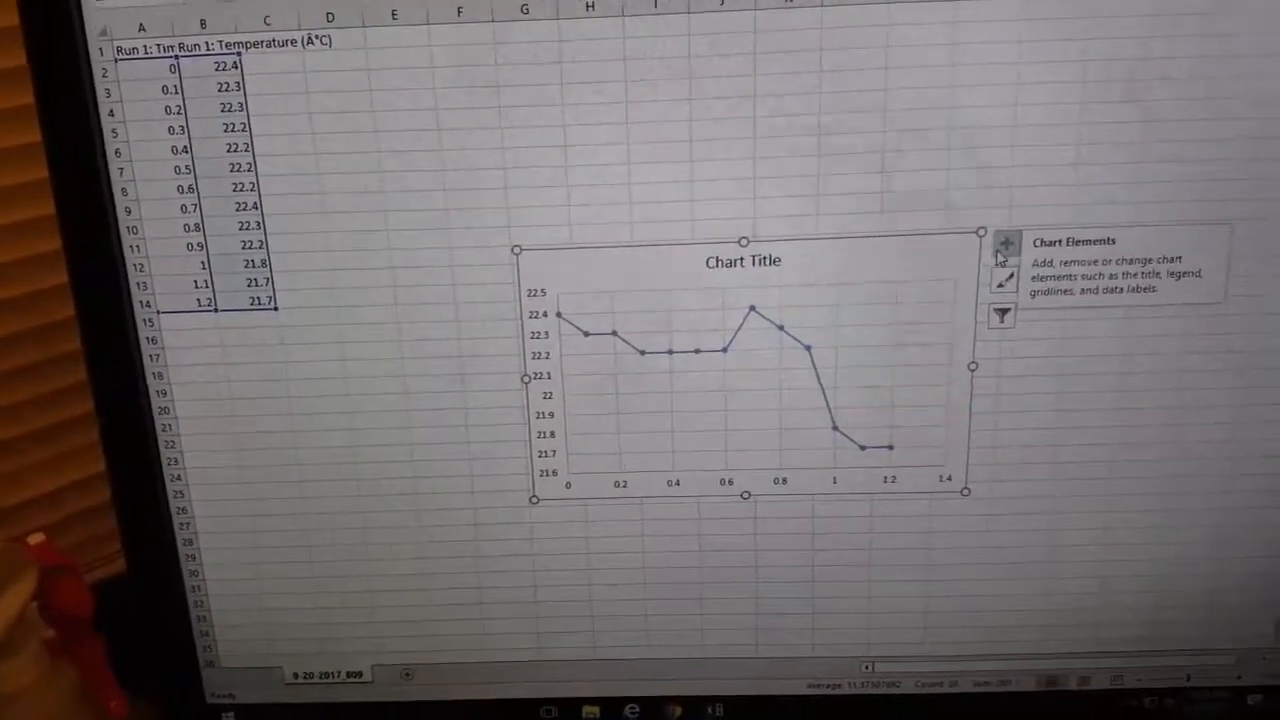
# Step: Turn on Axis Titles for the scatter chart via Chart Elements
pyautogui.click(1004, 248)
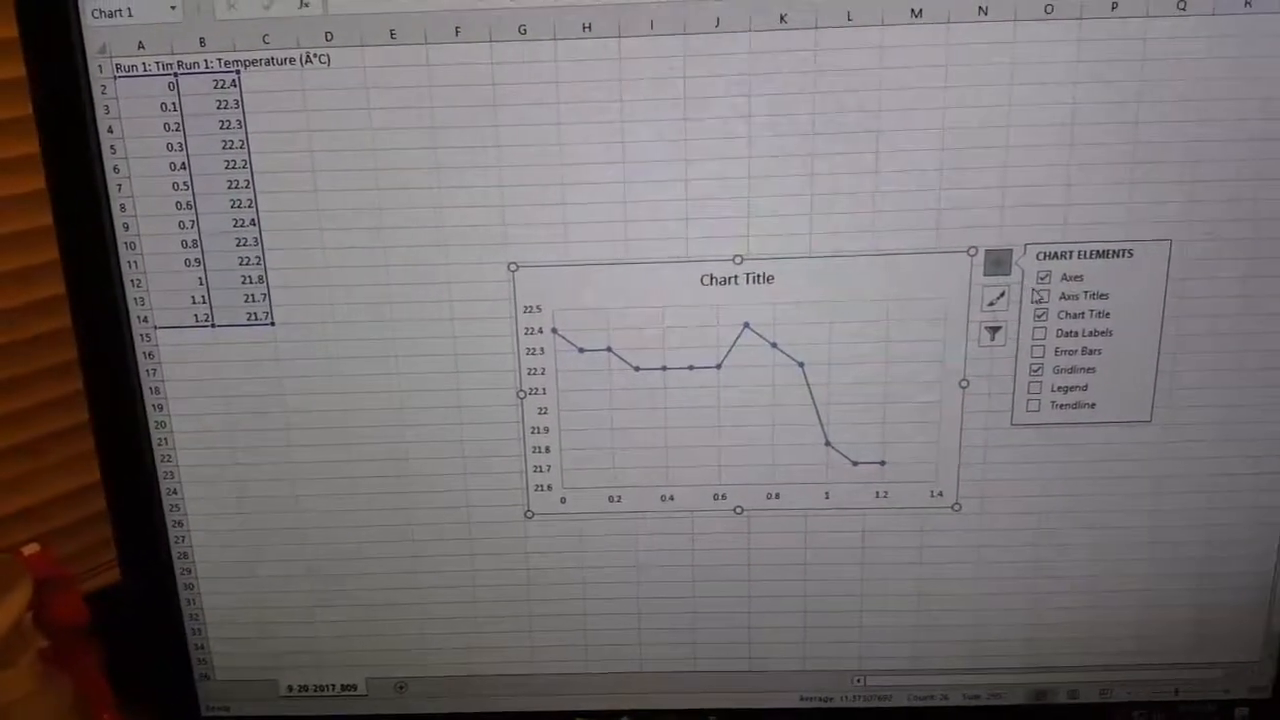
pyautogui.click(1036, 296)
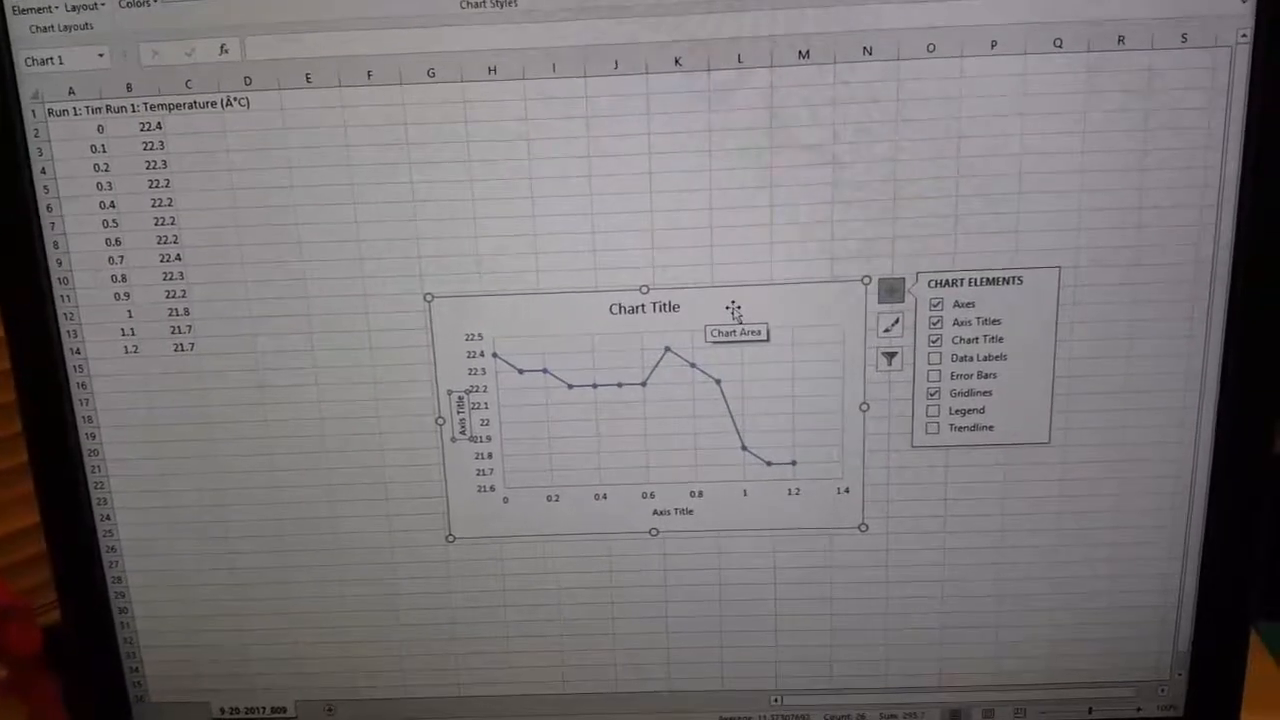
pyautogui.rightClick(736, 310)
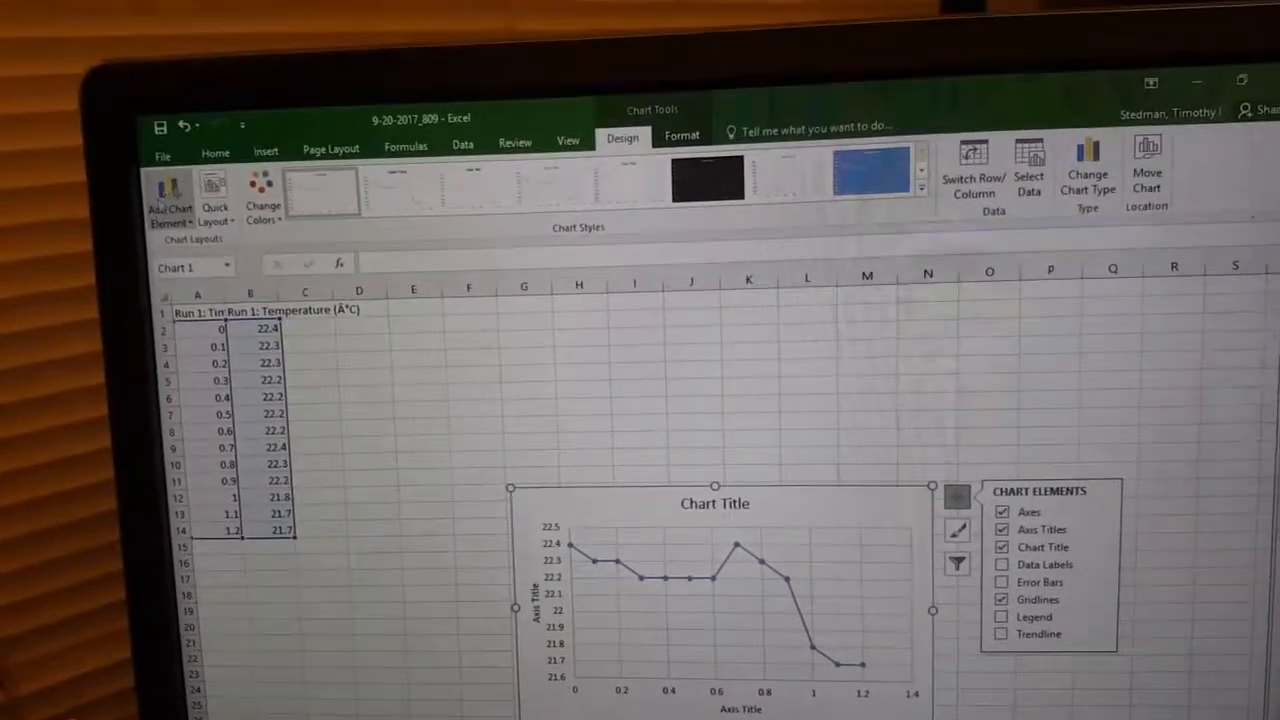
# Step: Preview the chart for printing with Microsoft Print to PDF as the printer
pyautogui.click(162, 152)
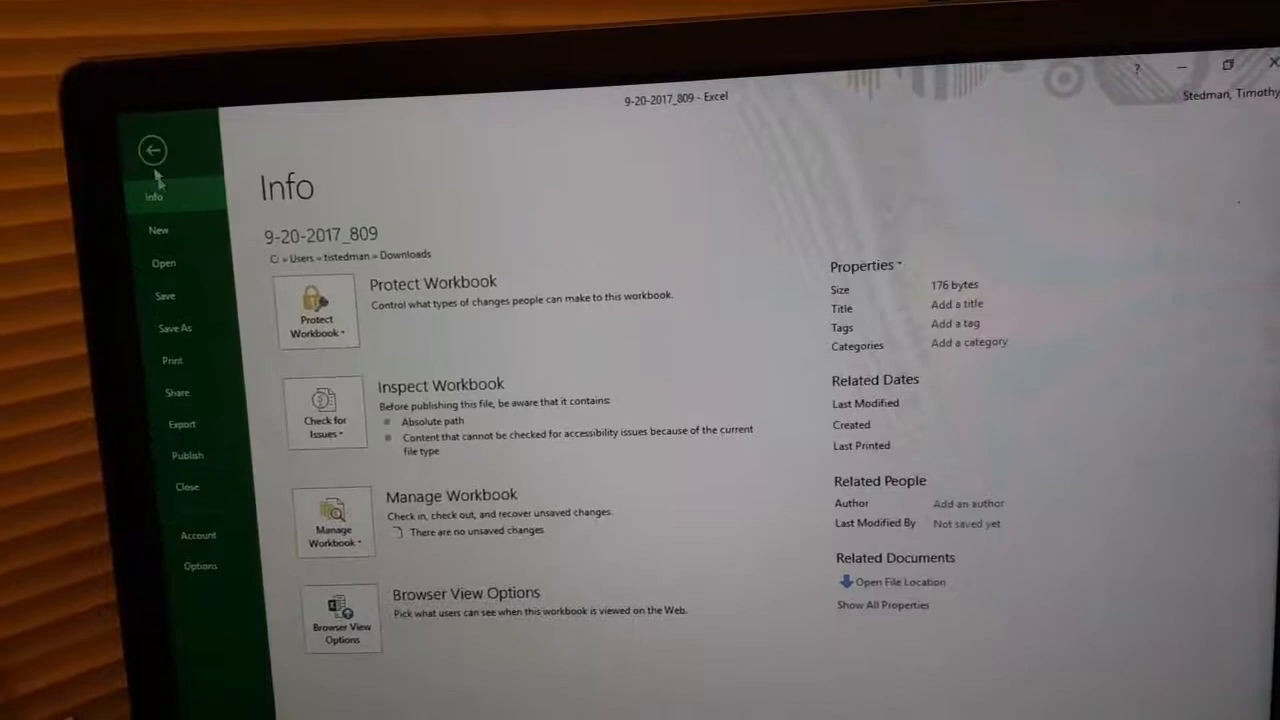
pyautogui.click(172, 360)
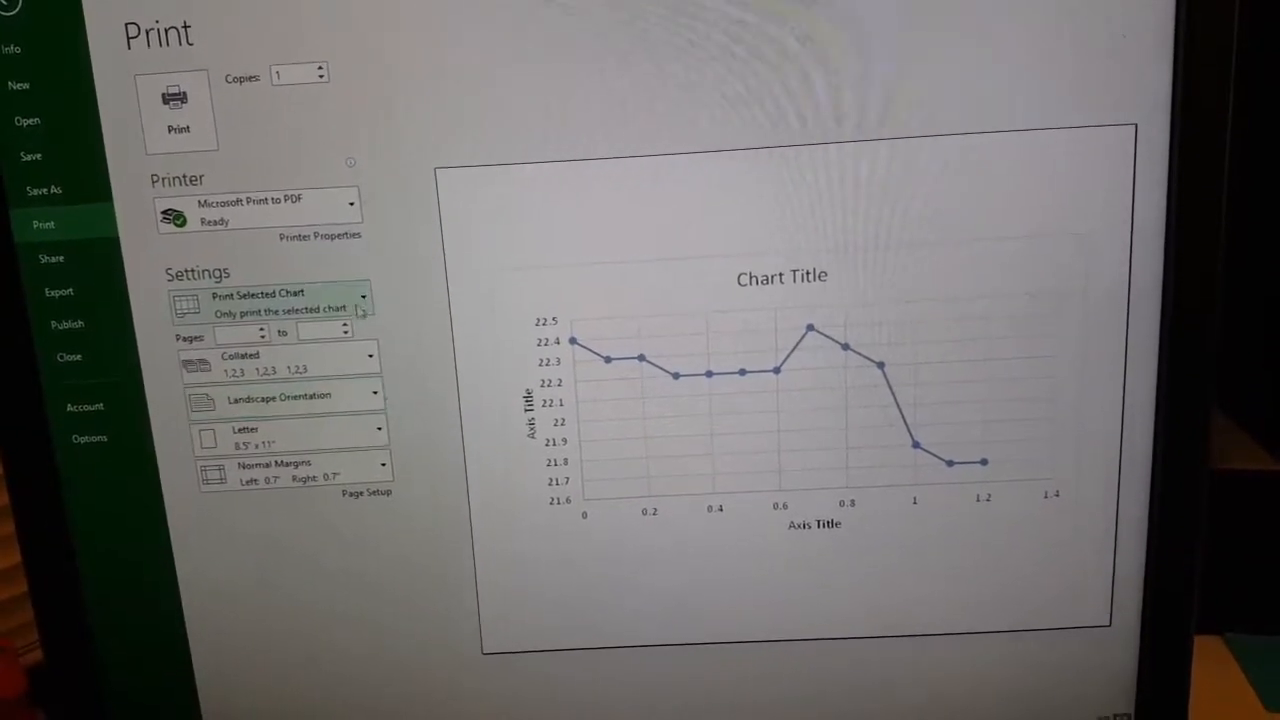
pyautogui.click(352, 210)
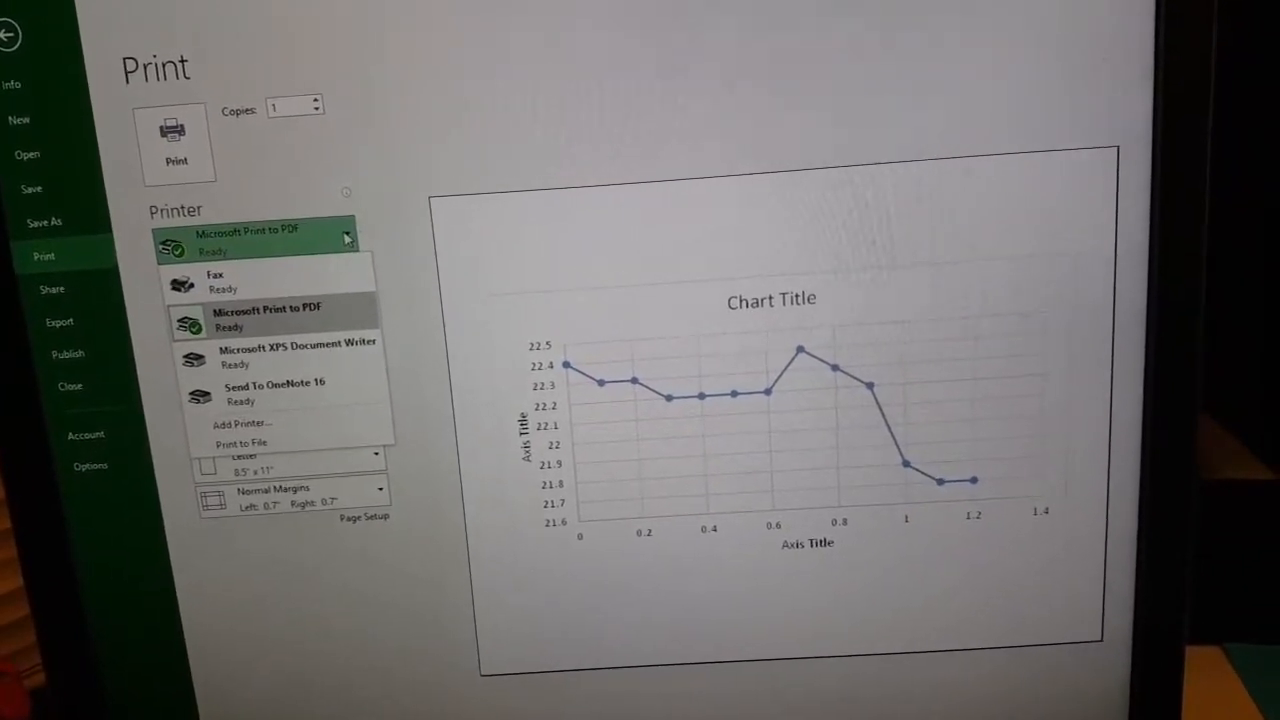
pyautogui.click(262, 318)
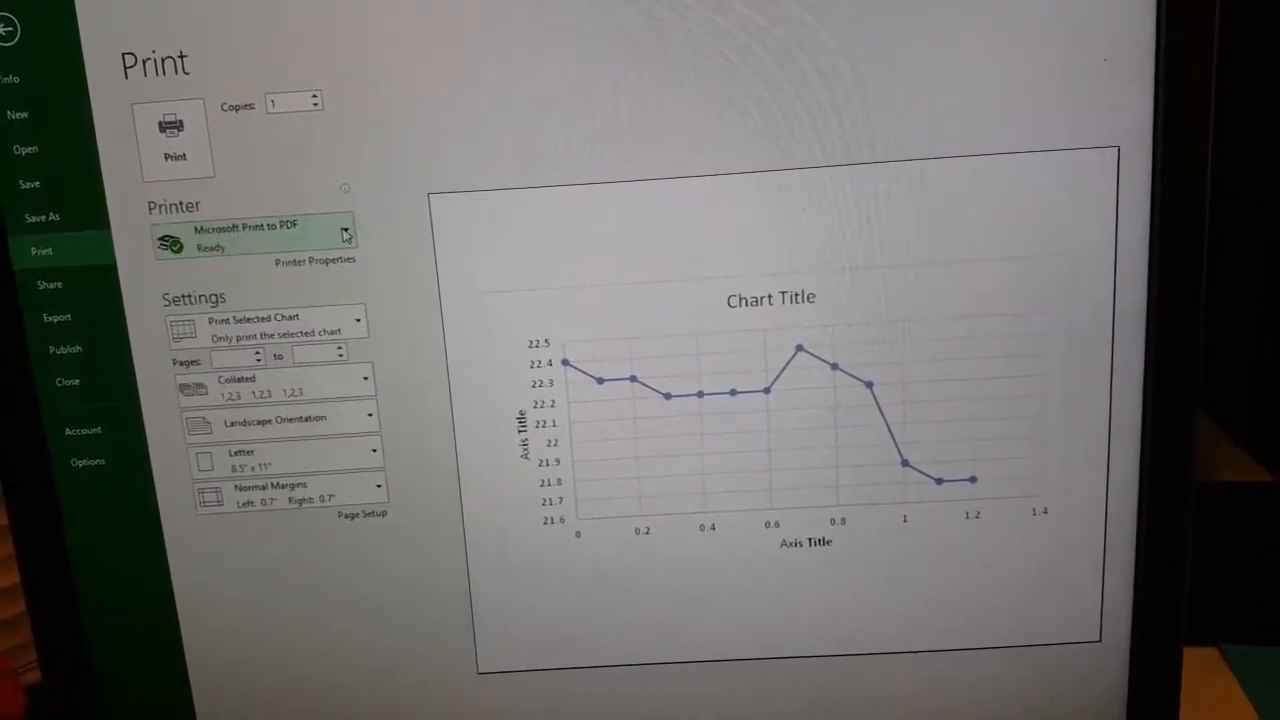